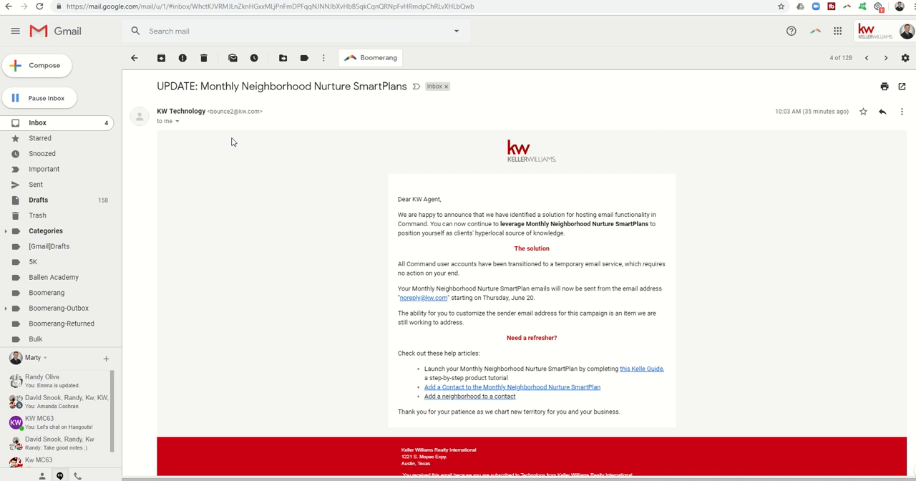
mouse_move(366, 240)
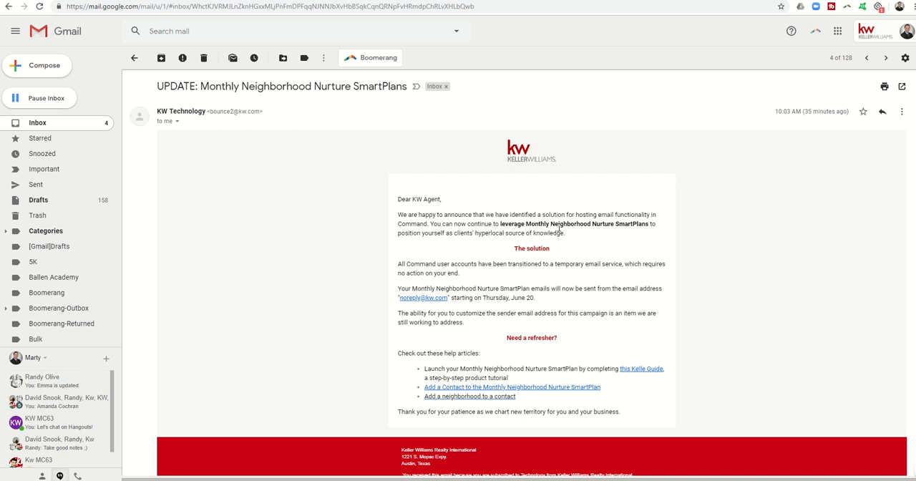
mouse_move(534, 248)
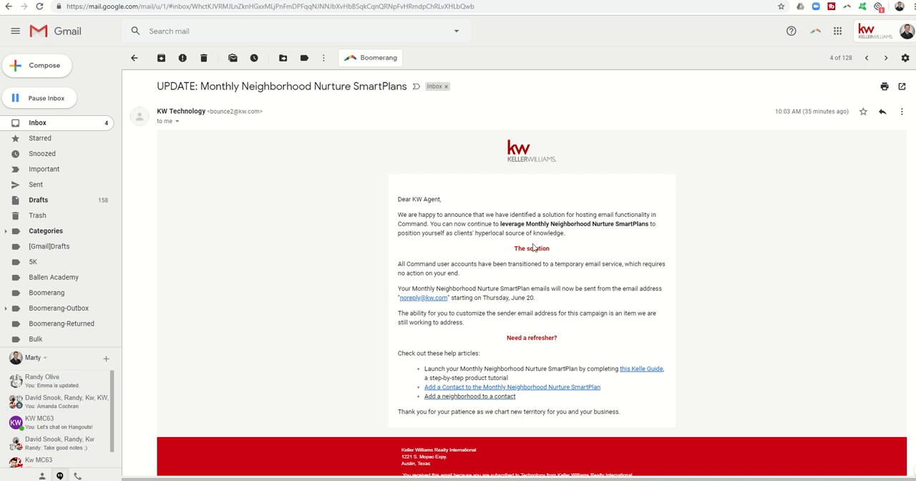
mouse_move(546, 266)
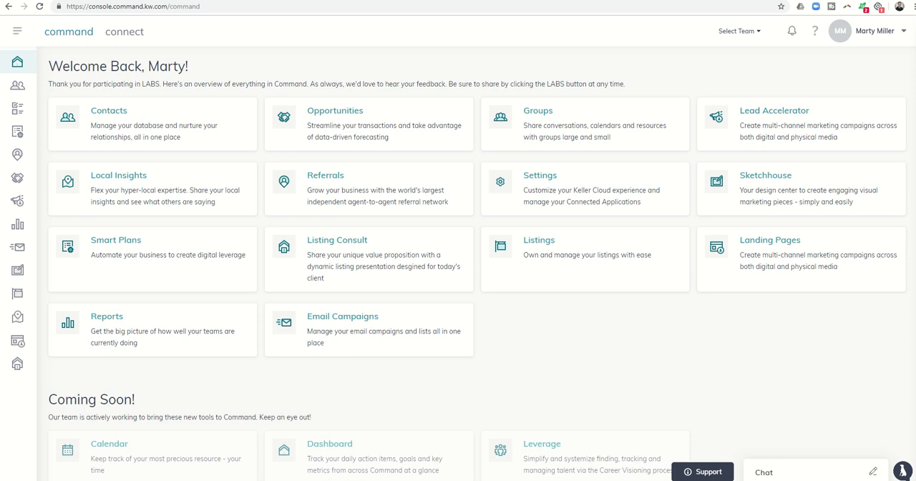
mouse_move(666, 29)
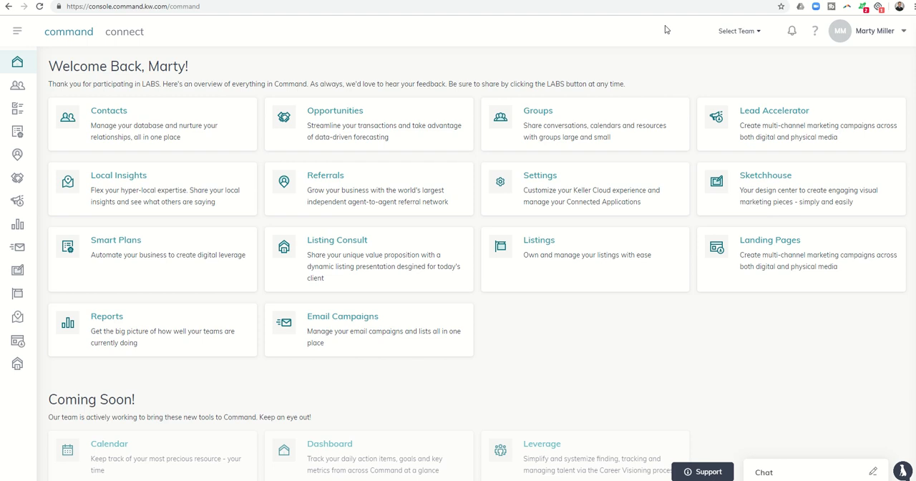
mouse_move(827, 56)
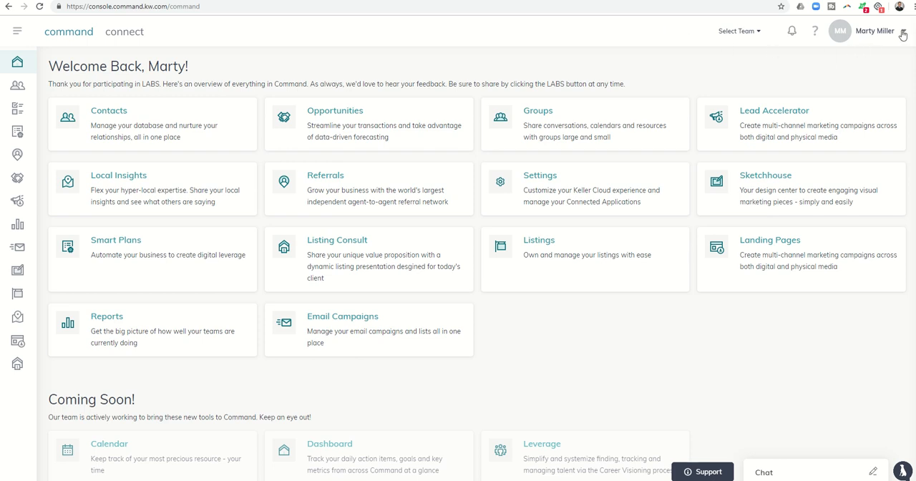
Step: Bring up the account dropdown from the profile name at the top right
click(904, 31)
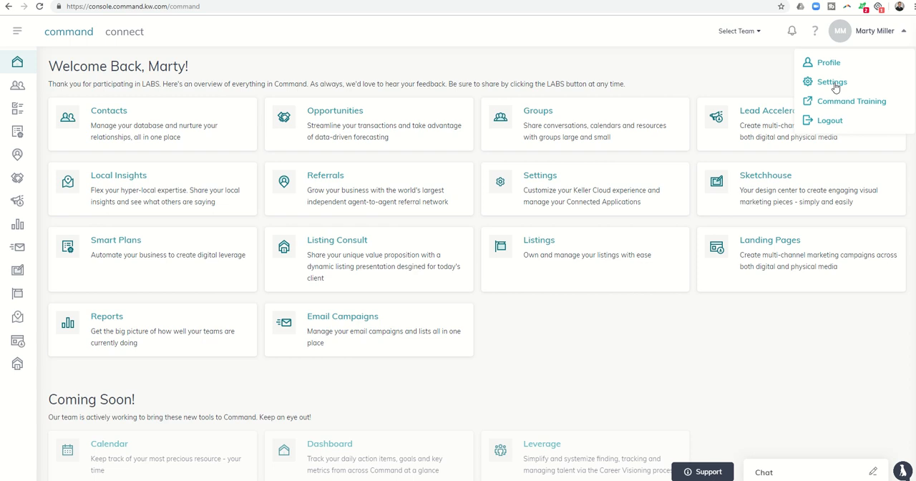
Step: Go to Settings and scroll Connected Apps down to the Mailjet entry under Productivity
click(833, 82)
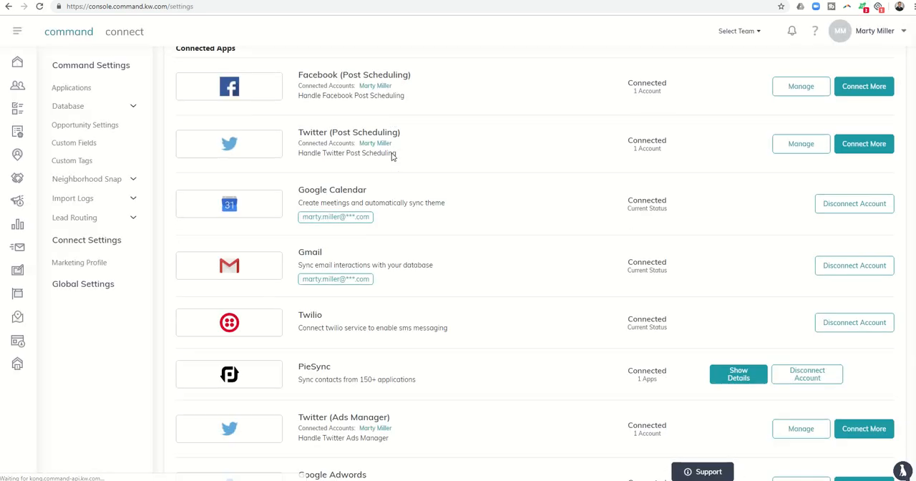
scroll(down, 3)
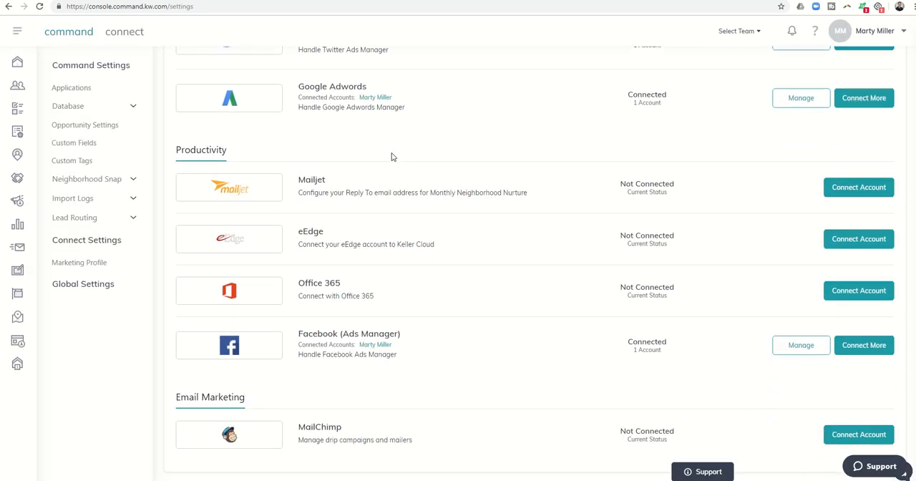
mouse_move(315, 189)
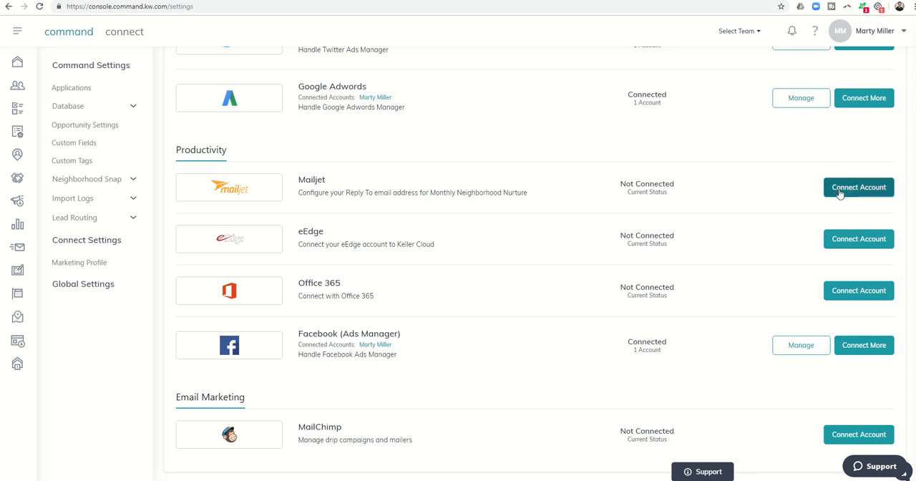
Step: Connect the Mailjet account, enter the KW reply-to email and save the changes
click(860, 186)
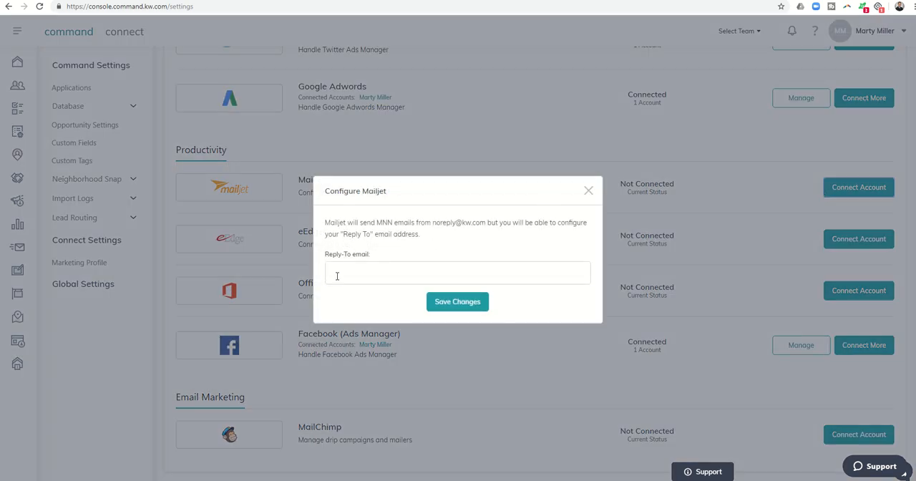
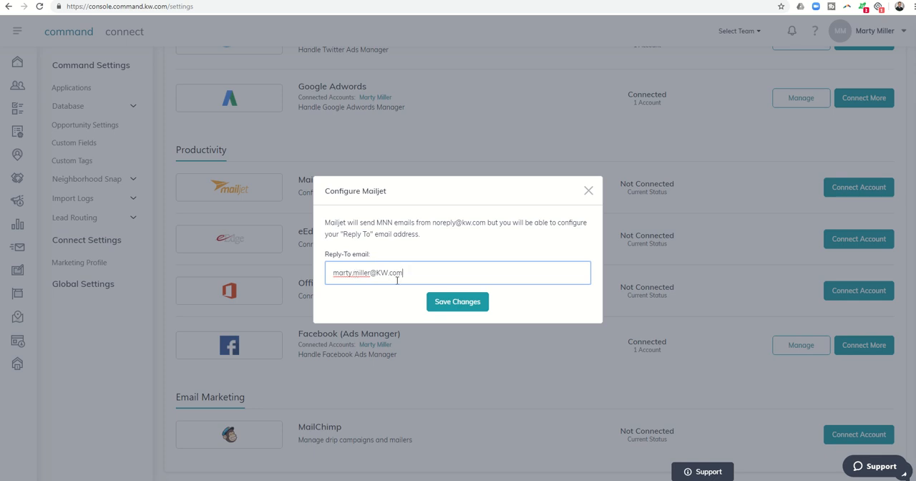
click(458, 301)
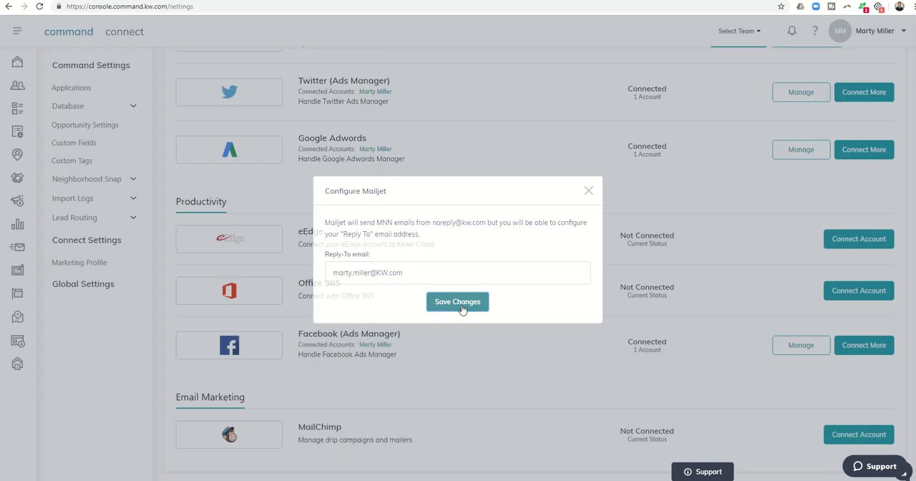
Step: Scroll back up Connected Apps and confirm Mailjet shows Connected with a Manage button
click(458, 301)
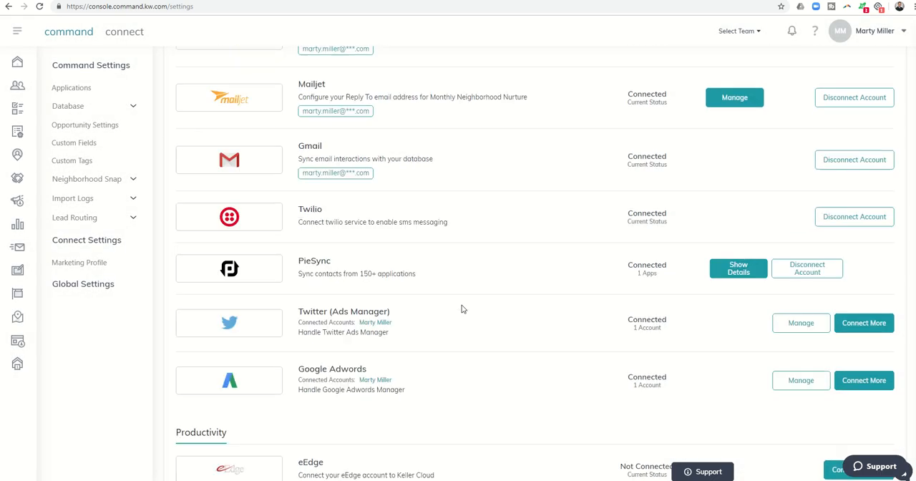
scroll(up, 3)
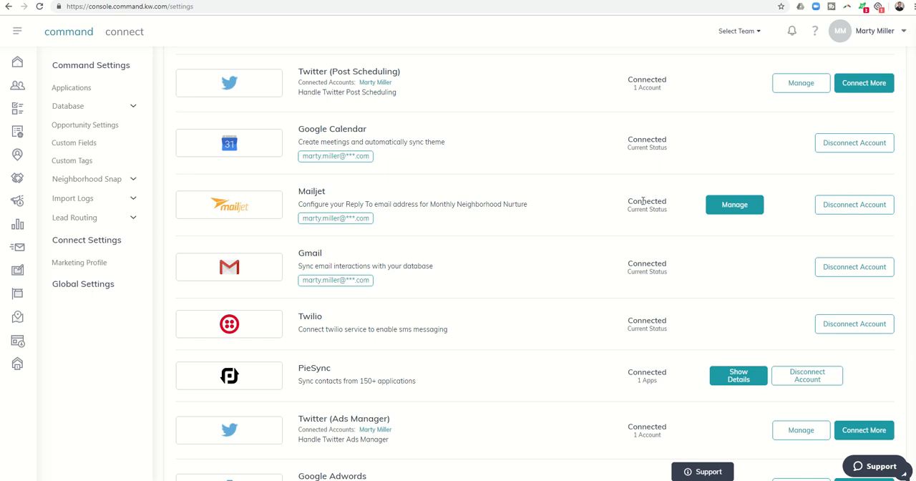
click(734, 203)
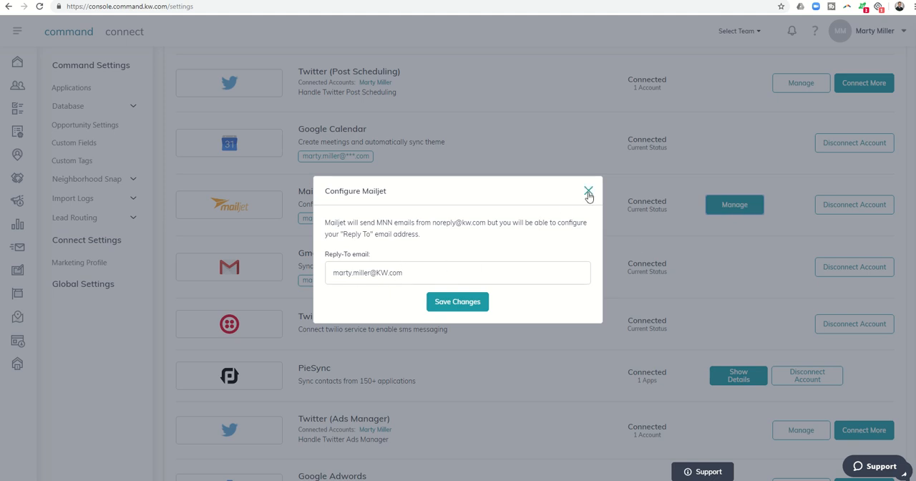
click(589, 193)
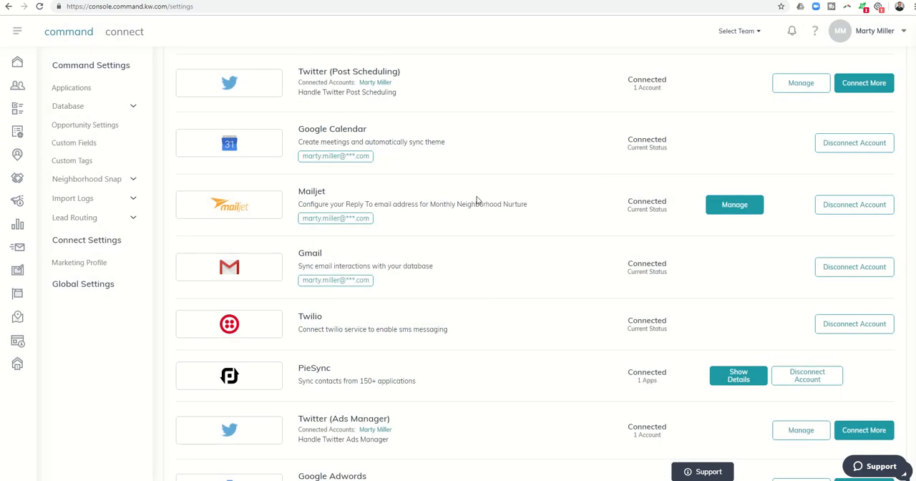